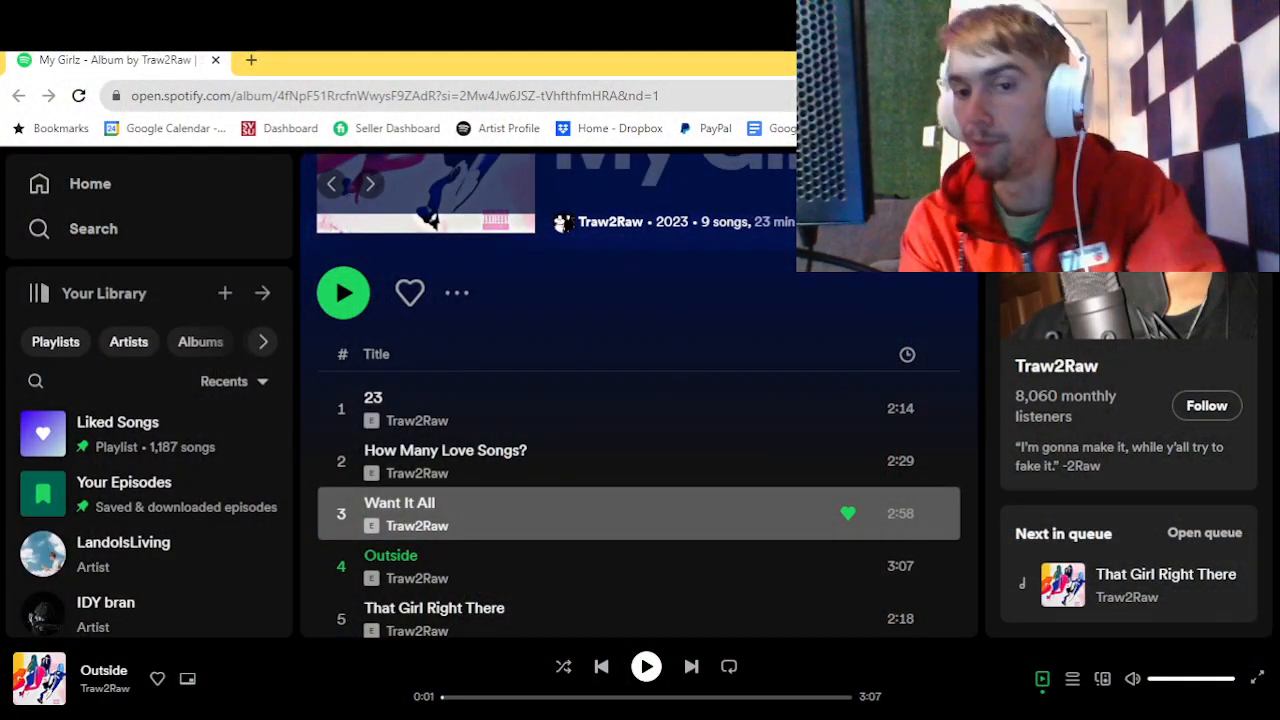
{"action": "mouse_move", "coordinate": [883, 615]}
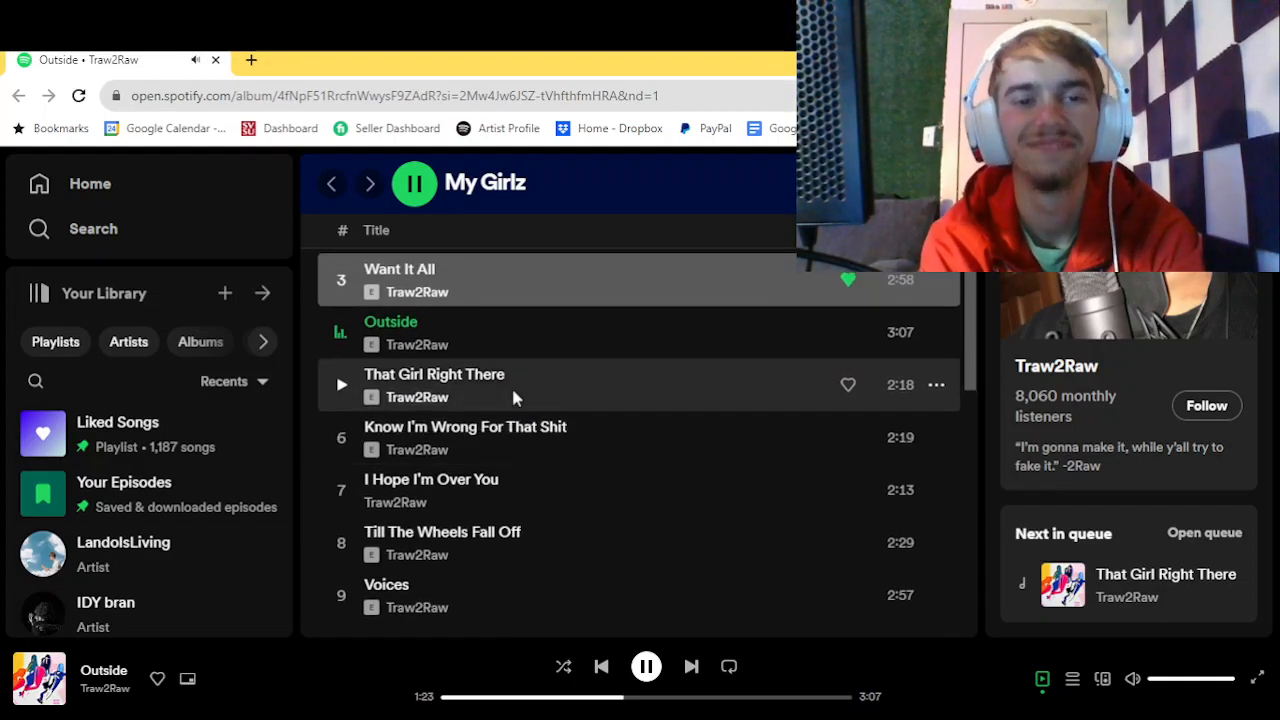
{"action": "mouse_move", "coordinate": [735, 217]}
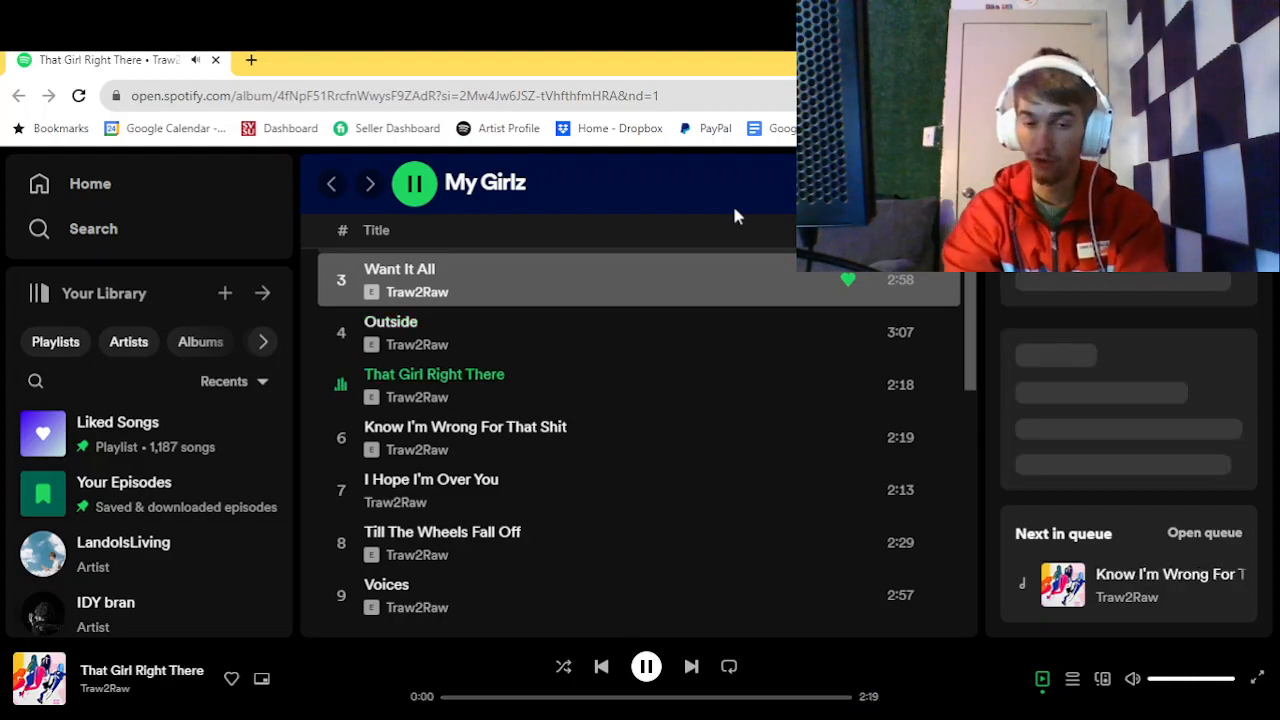
Pause 'That Girl Right There', briefly resume it, then pause again at 0:02
{"action": "left_click", "coordinate": [414, 183]}
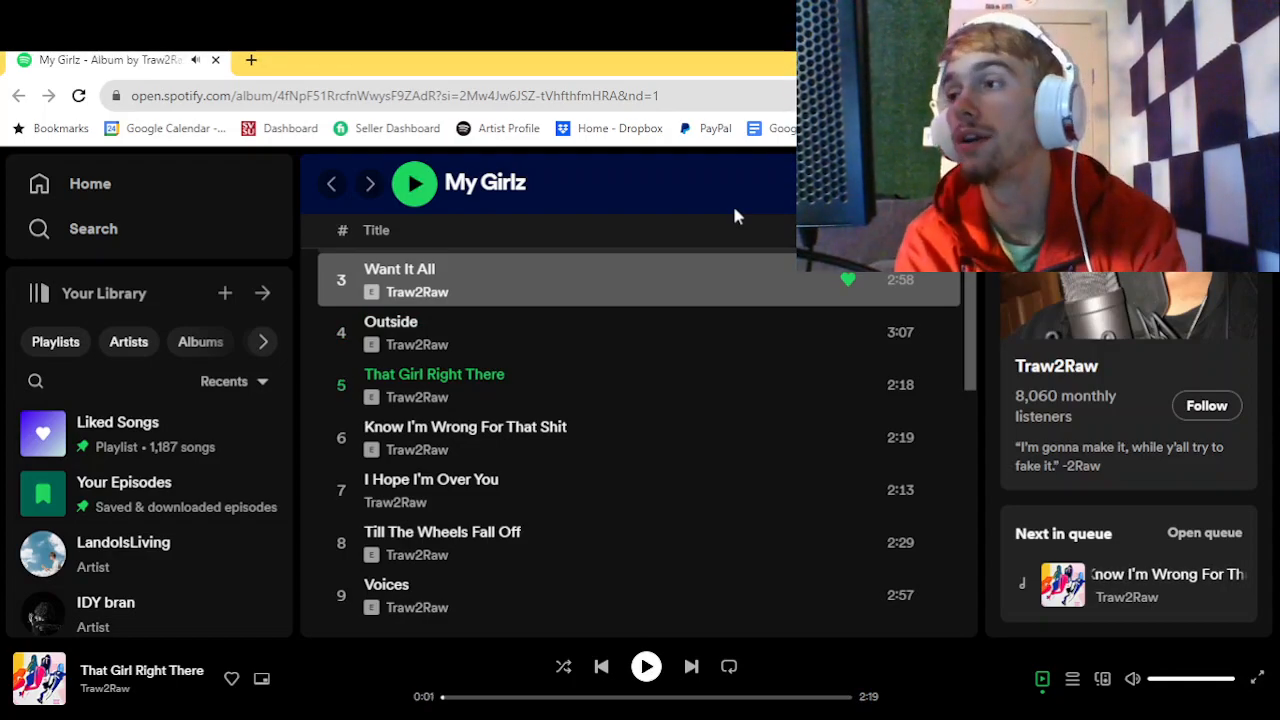
{"action": "left_click", "coordinate": [414, 182]}
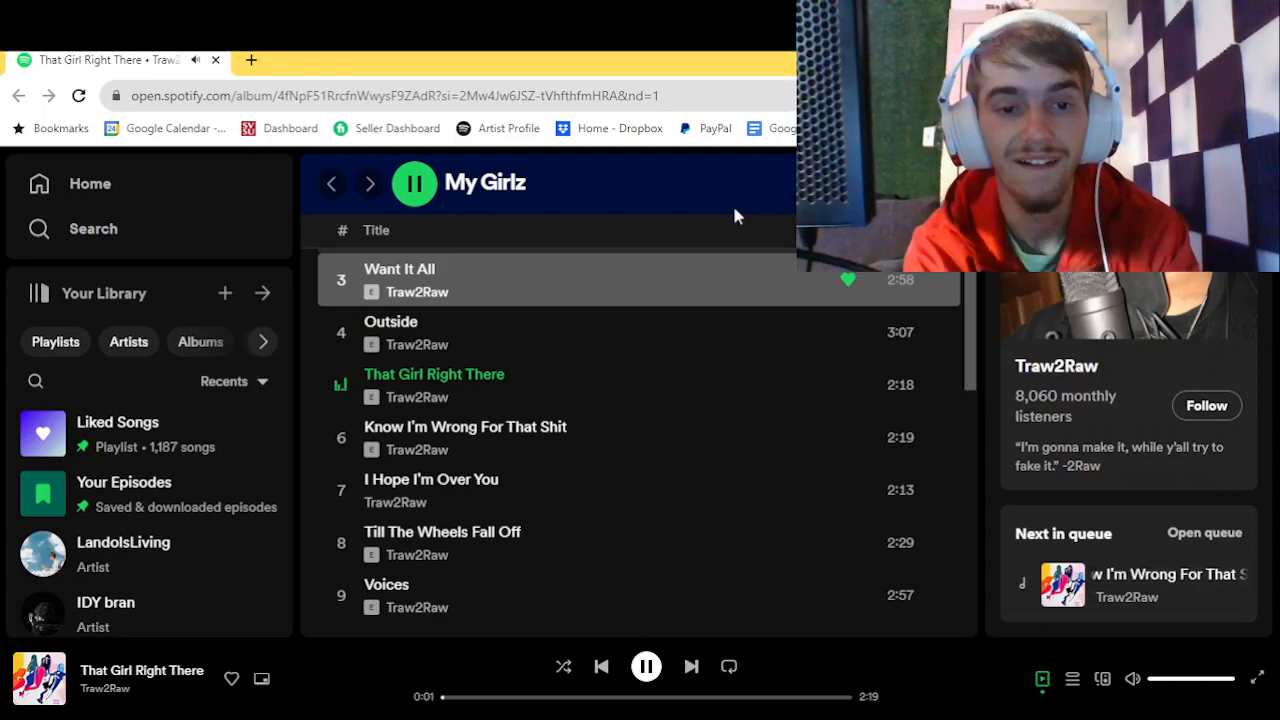
{"action": "left_click", "coordinate": [646, 666]}
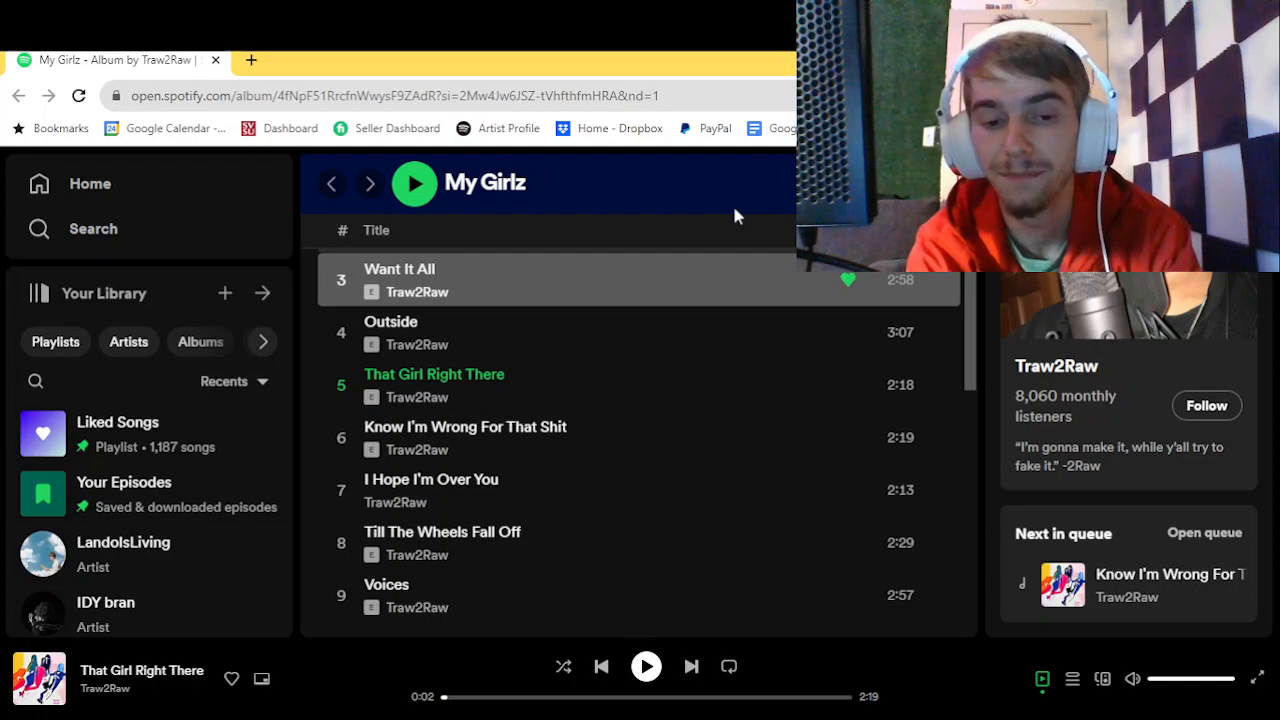
Resume 'That Girl Right There' from the bottom player bar and let it play past 1:00
{"action": "left_click", "coordinate": [646, 666]}
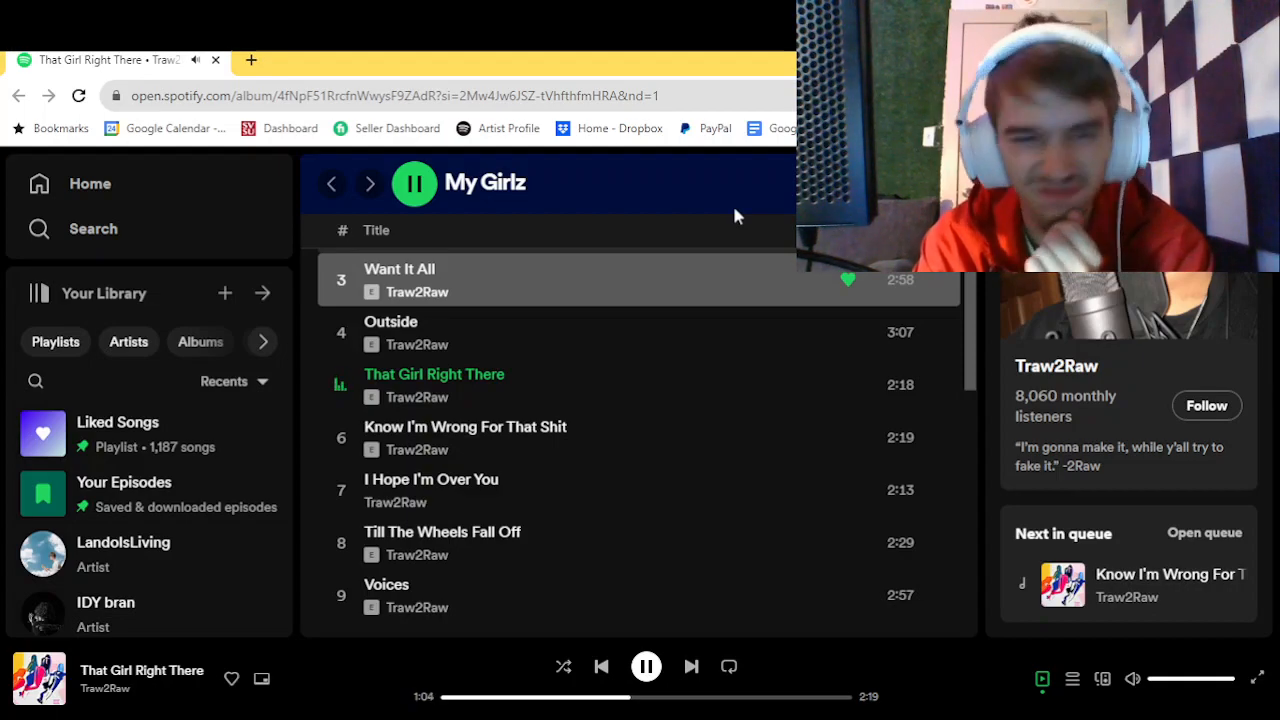
Let 'That Girl Right There' play to 2:18, then pause as it ends
{"action": "left_click", "coordinate": [646, 666]}
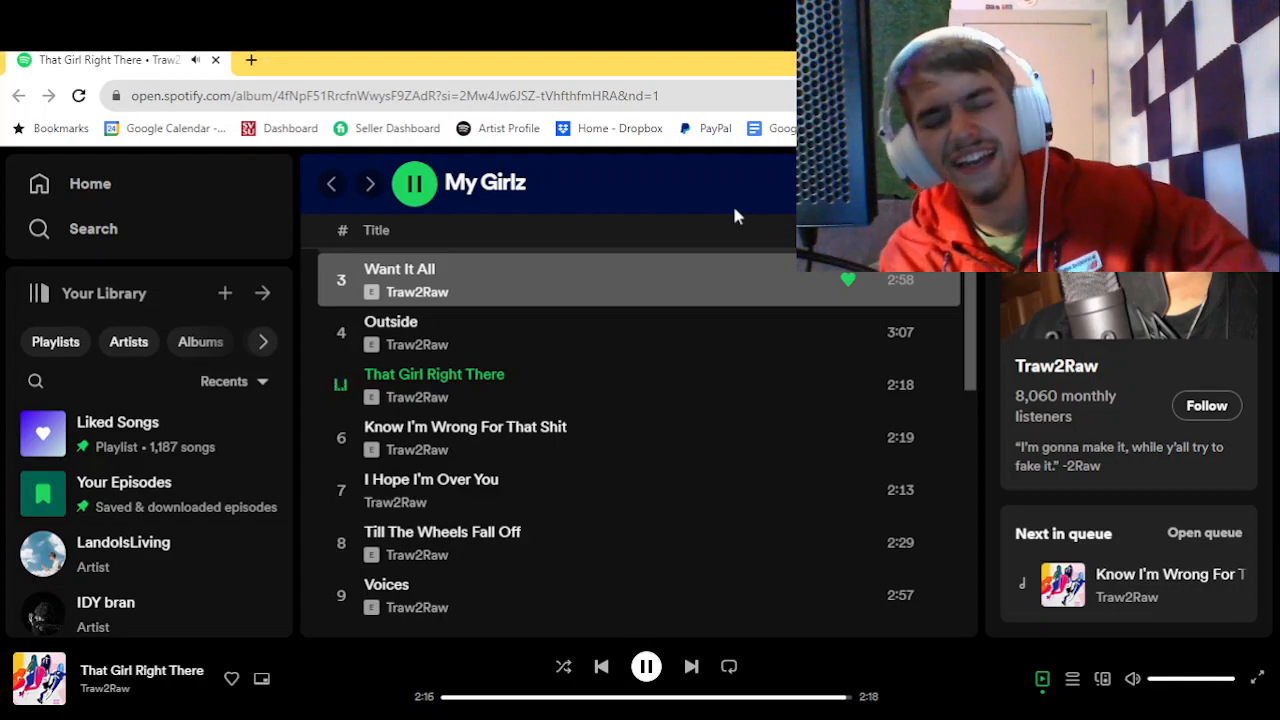
{"action": "left_click", "coordinate": [646, 666]}
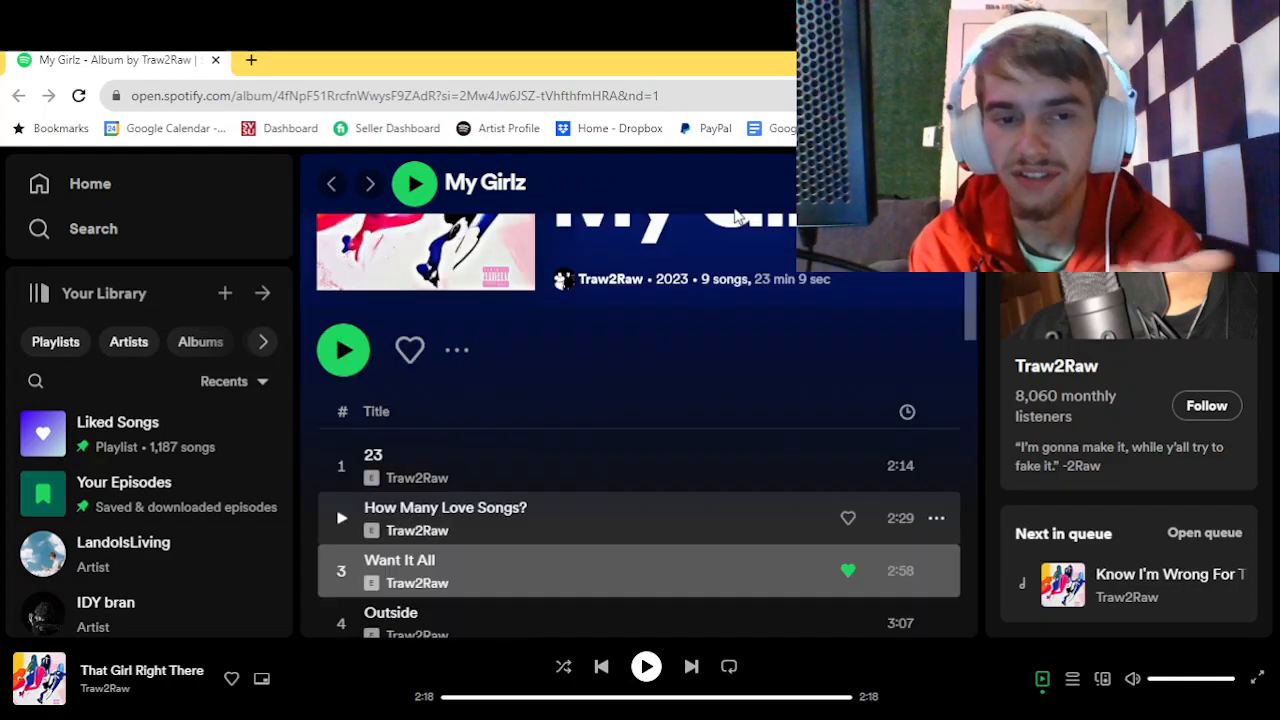
{"action": "scroll", "scroll_direction": "down", "scroll_amount": 3}
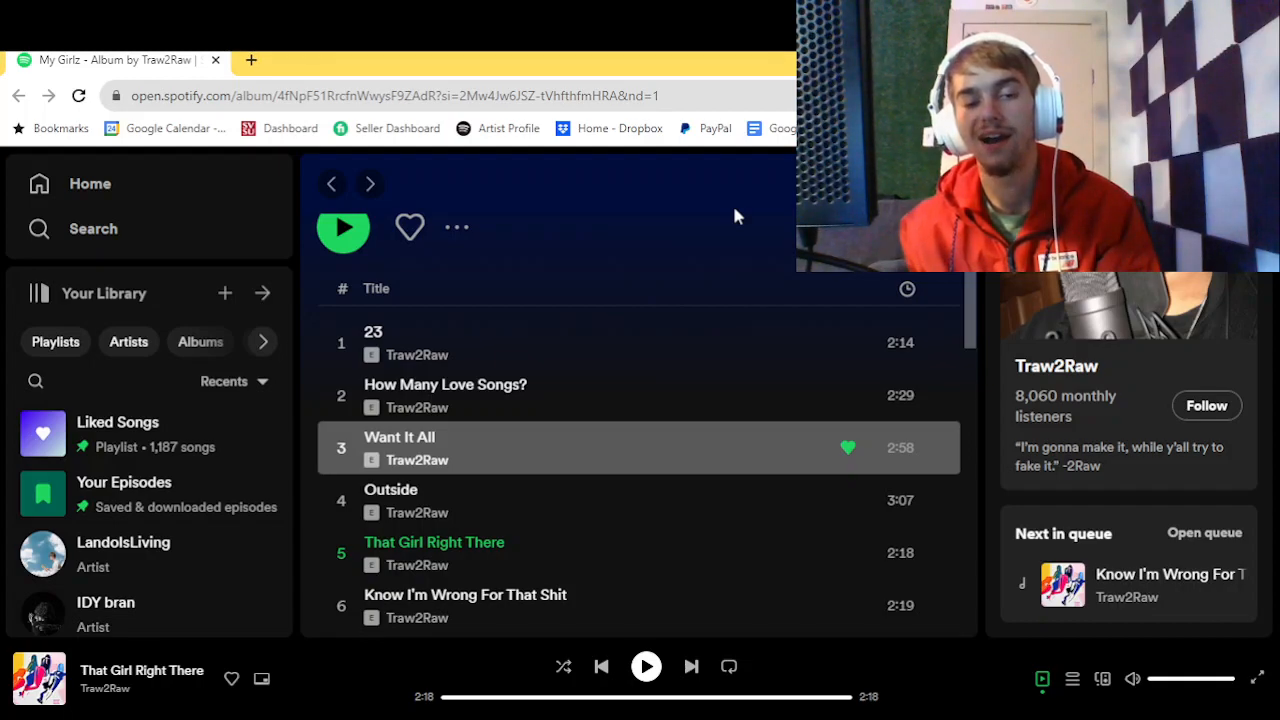
{"action": "scroll", "scroll_direction": "down", "scroll_amount": 3}
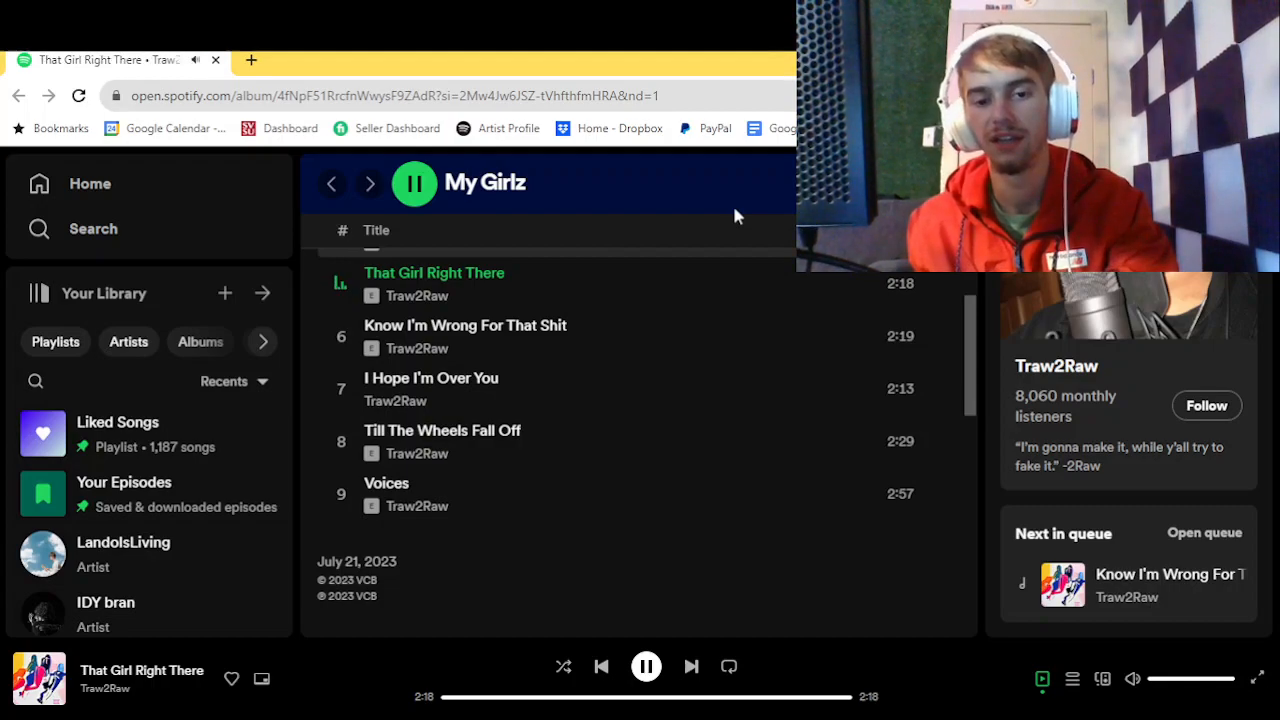
Start track 6 'Know I'm Wrong For That Shit' and resume it, reaching about 1:26
{"action": "left_click", "coordinate": [691, 666]}
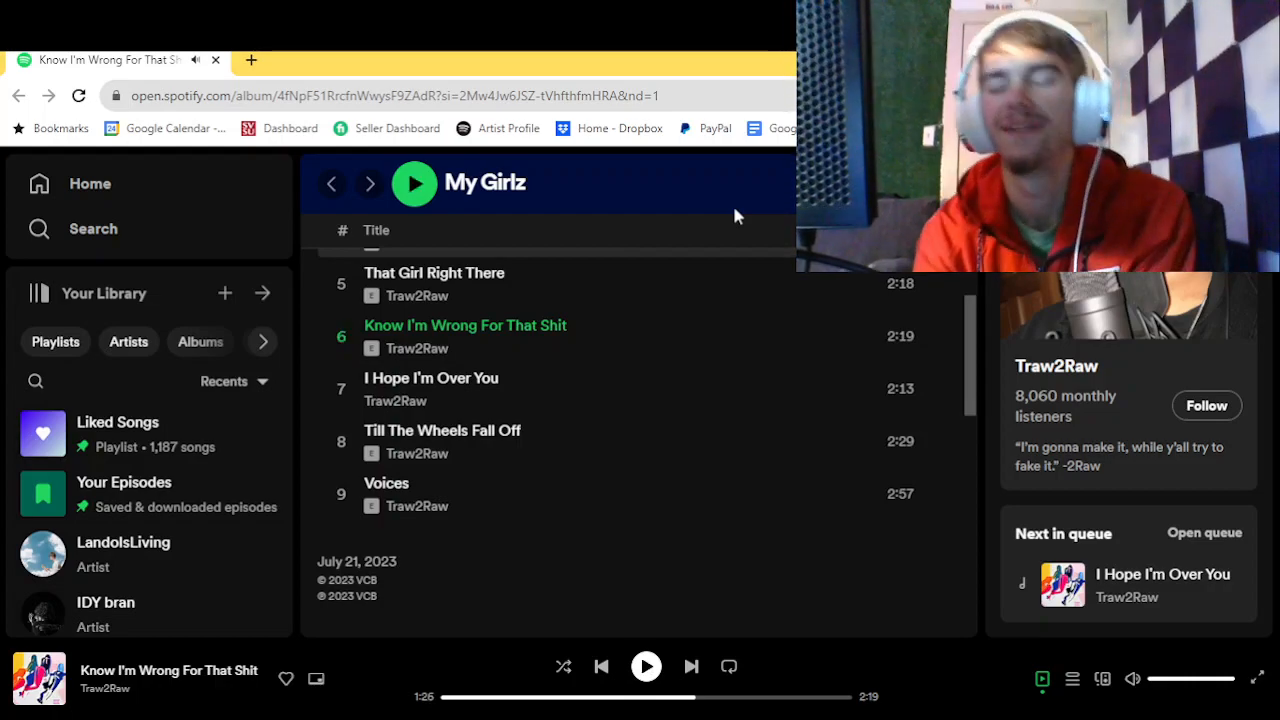
{"action": "left_click", "coordinate": [414, 182]}
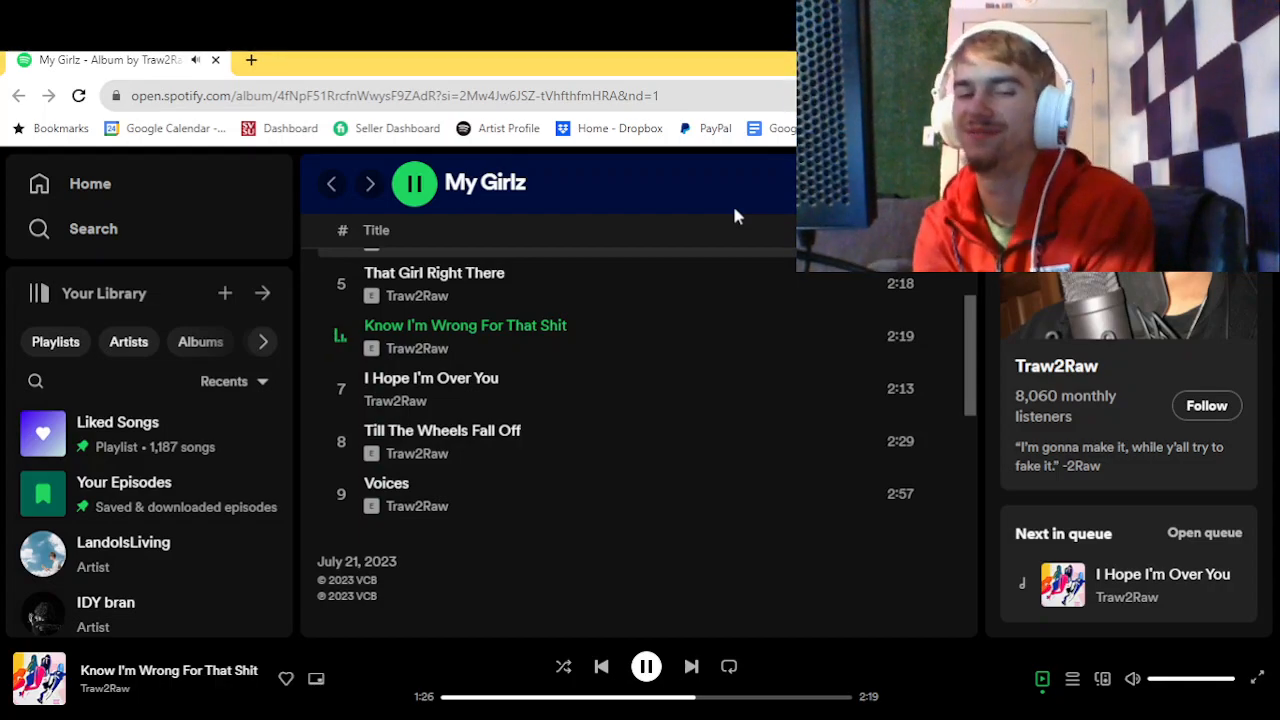